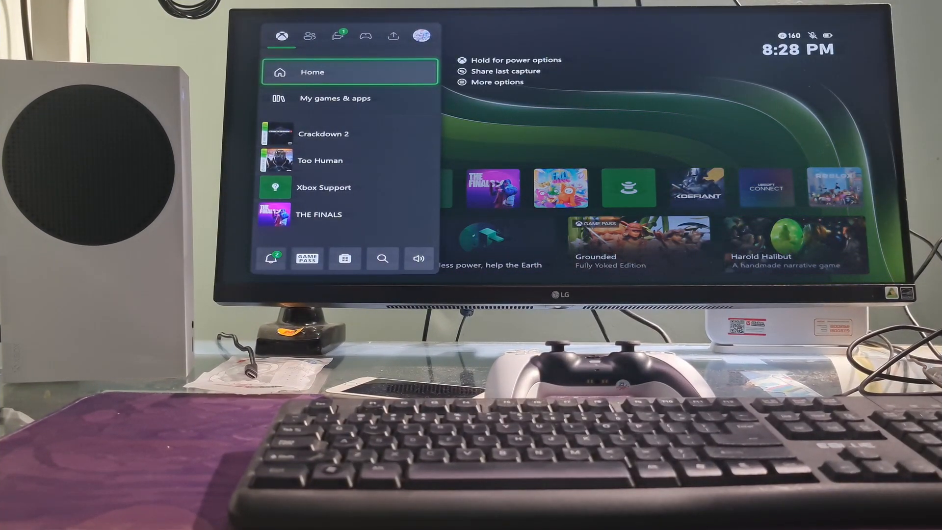
Step: Move through the guide tabs to reach the Capture & share options
{"action": "left_click", "coordinate": [392, 36]}
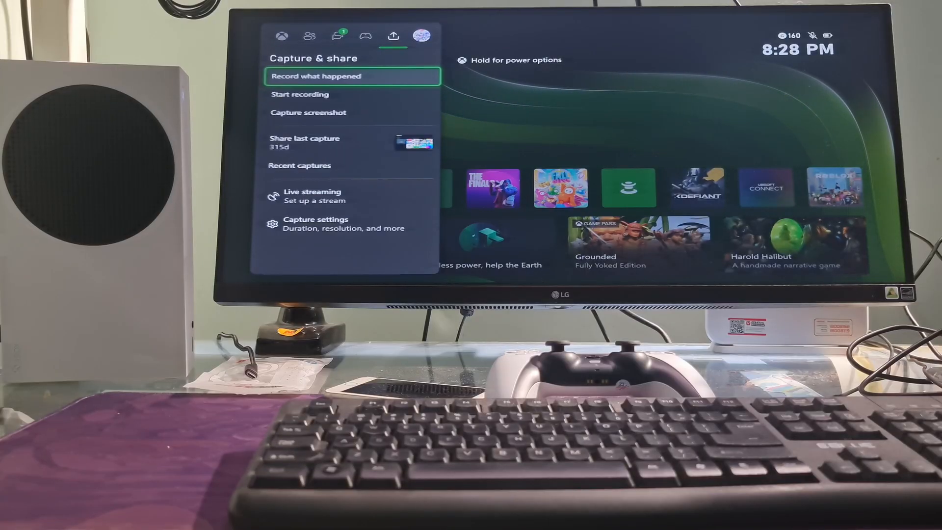
{"action": "left_click", "coordinate": [421, 35]}
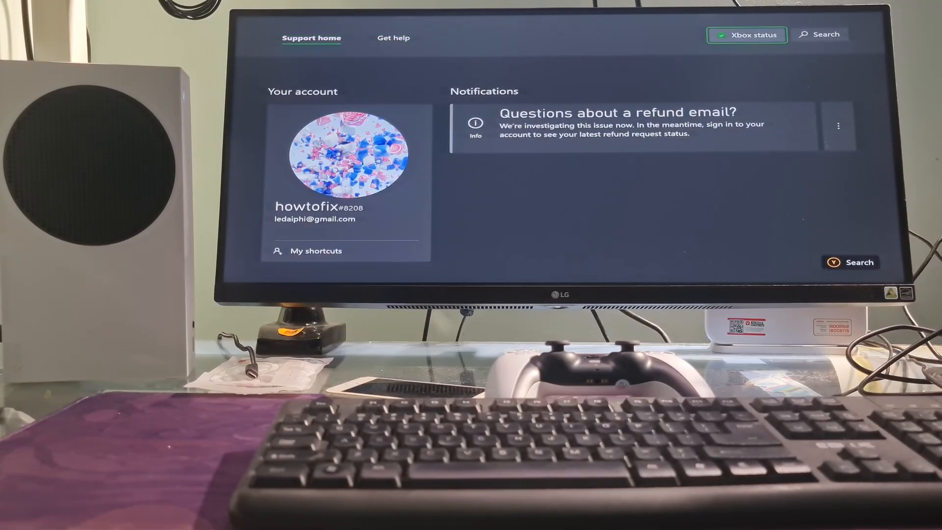
Step: Open Xbox Status from Support home and scroll the service list confirming every service is up and running
{"action": "left_click", "coordinate": [746, 34]}
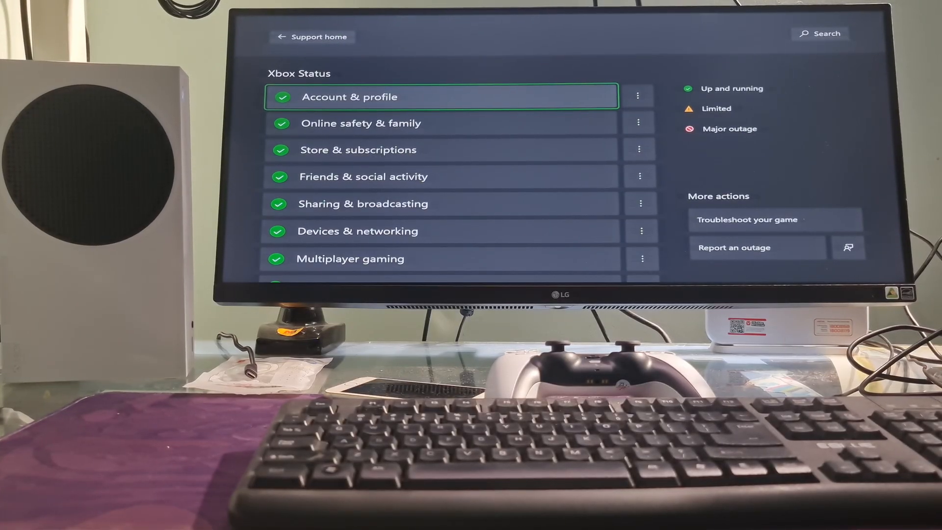
{"action": "scroll", "scroll_direction": "down", "scroll_amount": 3}
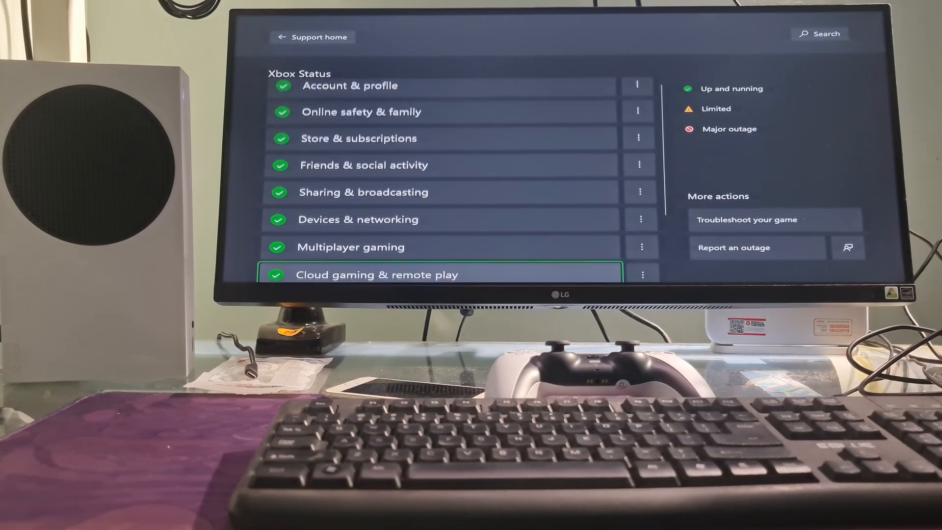
{"action": "scroll", "scroll_direction": "down", "scroll_amount": 3}
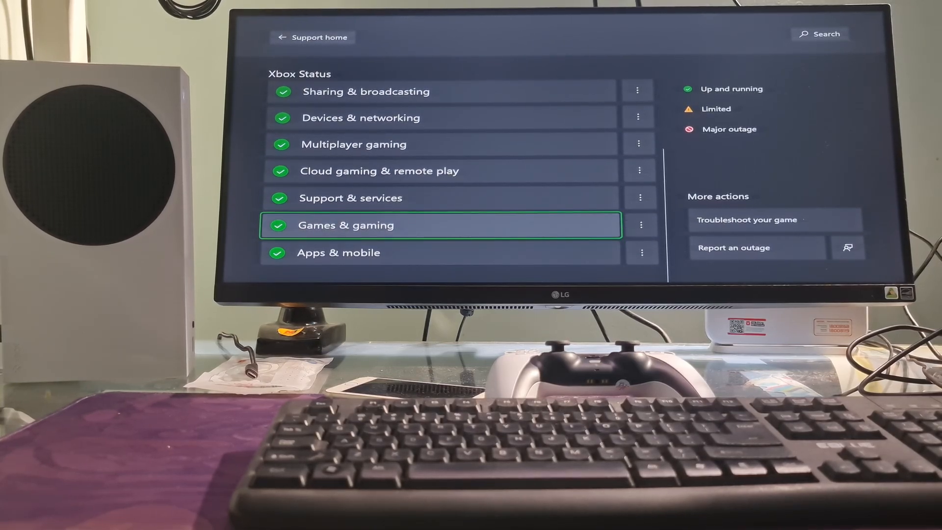
{"action": "scroll", "scroll_direction": "up", "scroll_amount": 3}
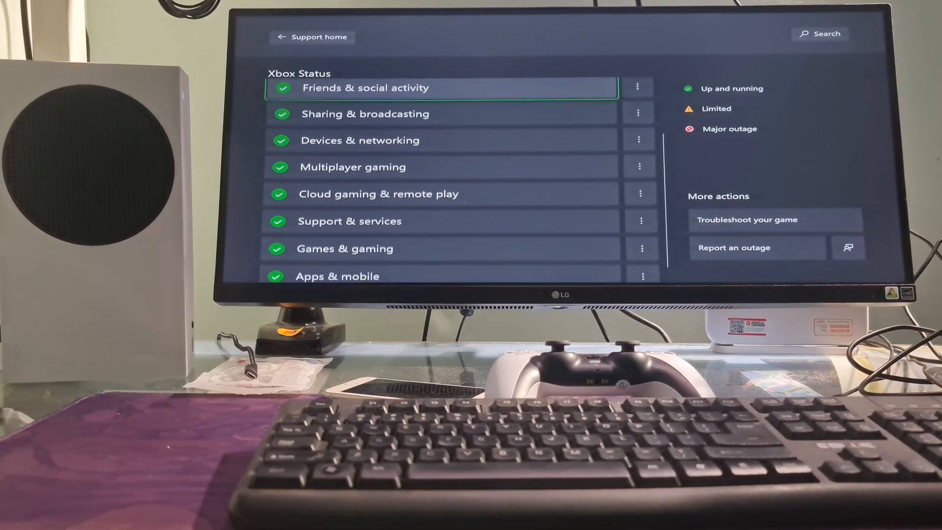
{"action": "scroll", "scroll_direction": "up", "scroll_amount": 3}
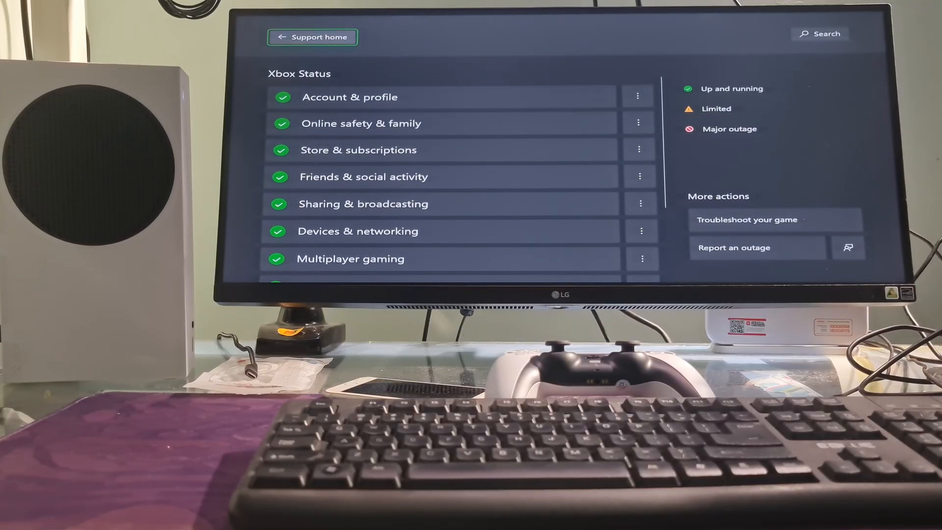